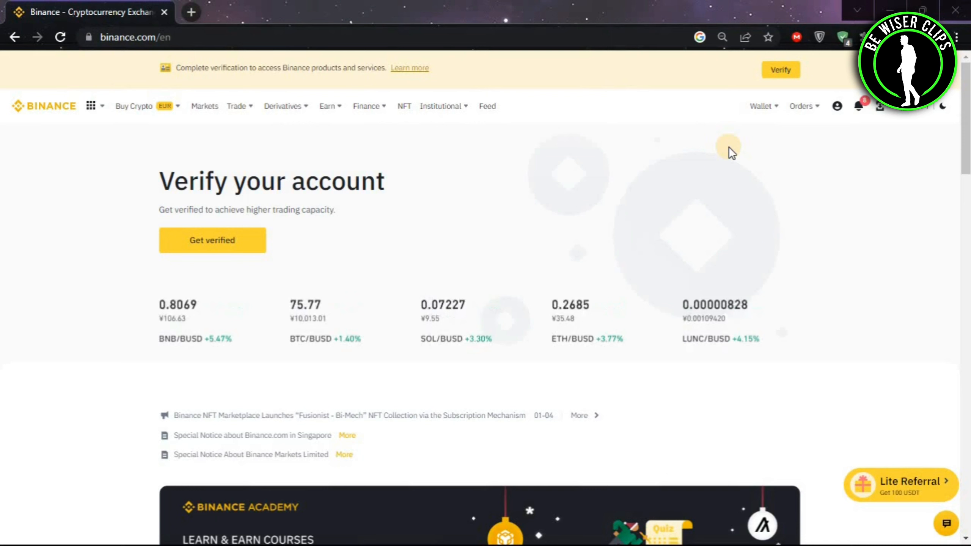
Go to the Fiat and Spot wallet from the top-bar Wallet menu
click(762, 106)
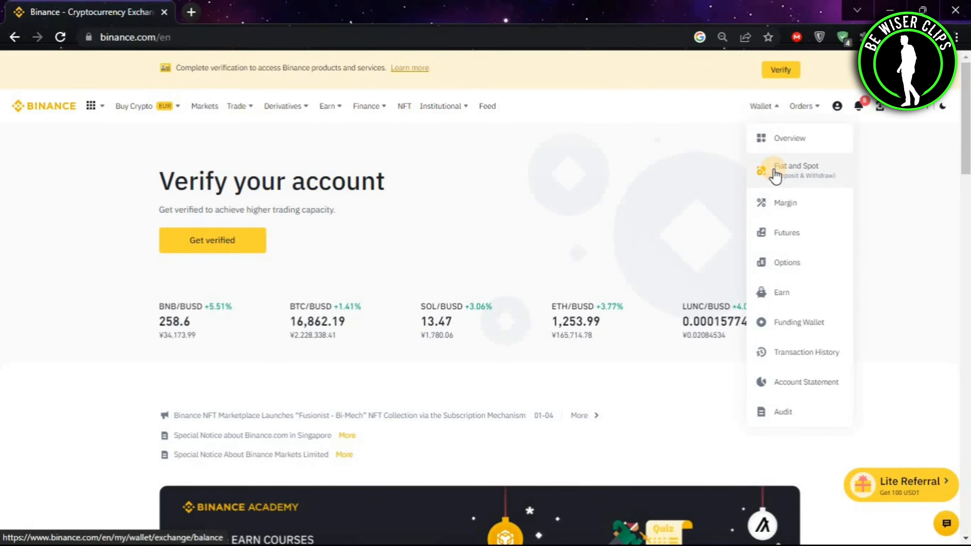
click(796, 170)
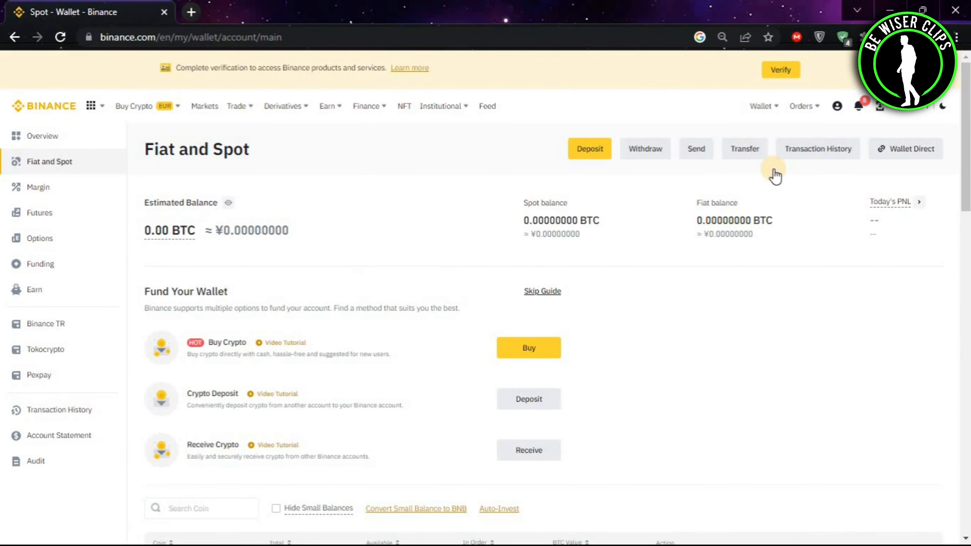
Find BTC in the wallet's coin list and start a conversion from it
scroll(down, 3)
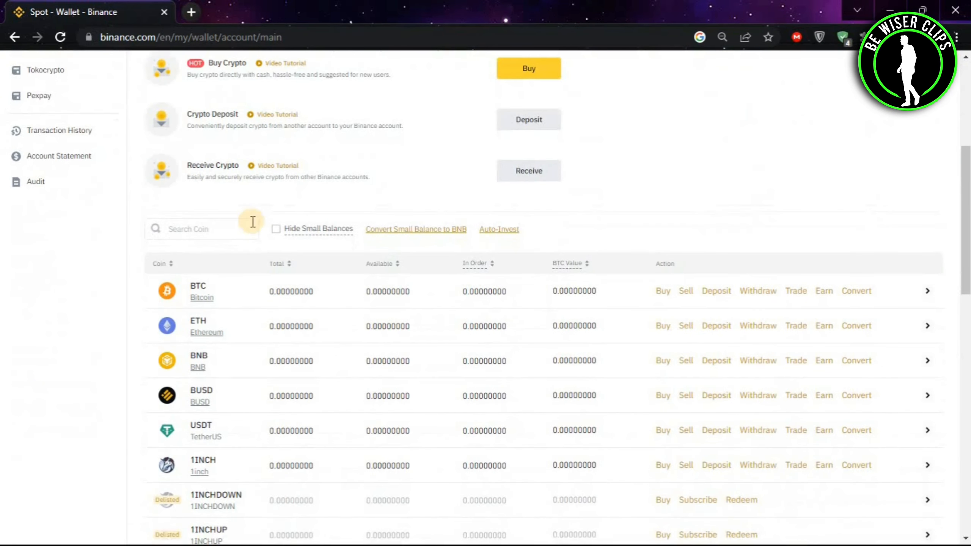
text(b)
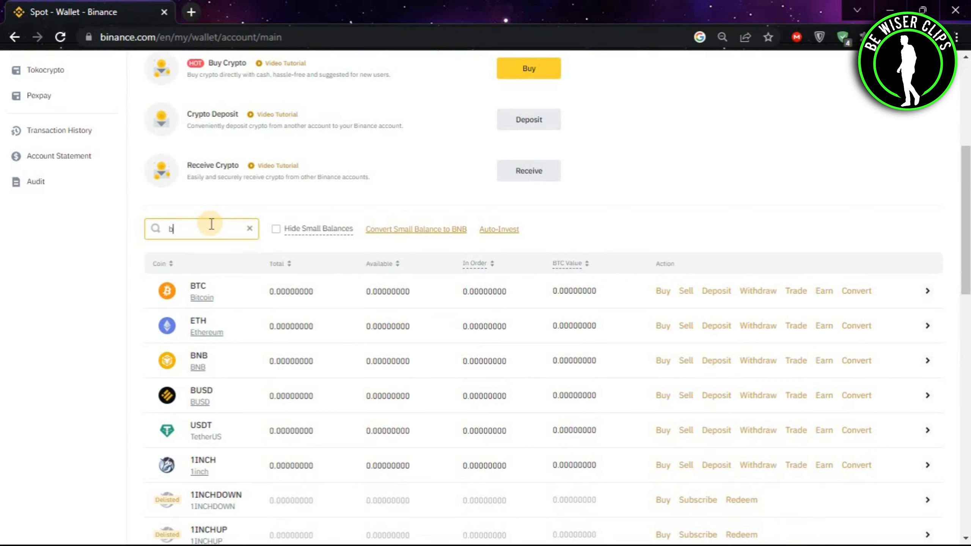
text(tc)
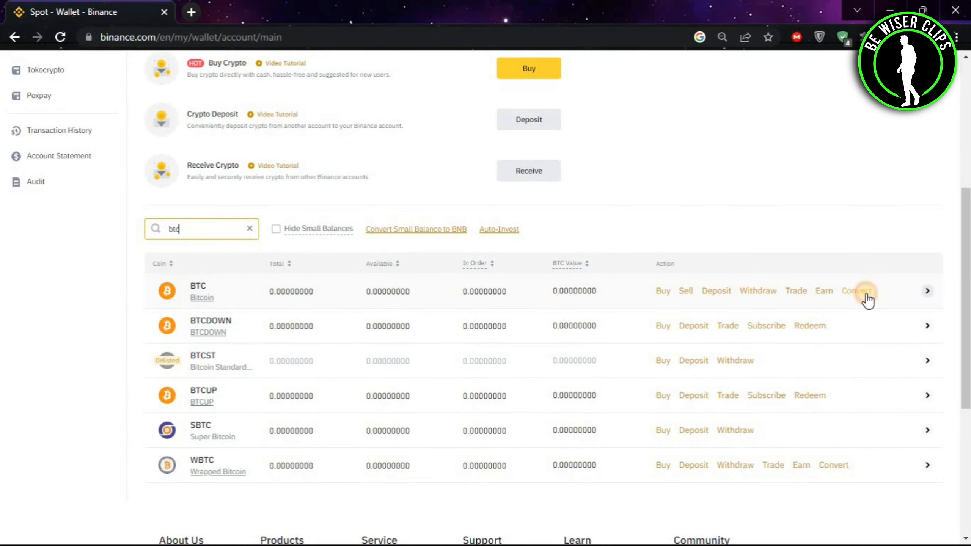
click(856, 291)
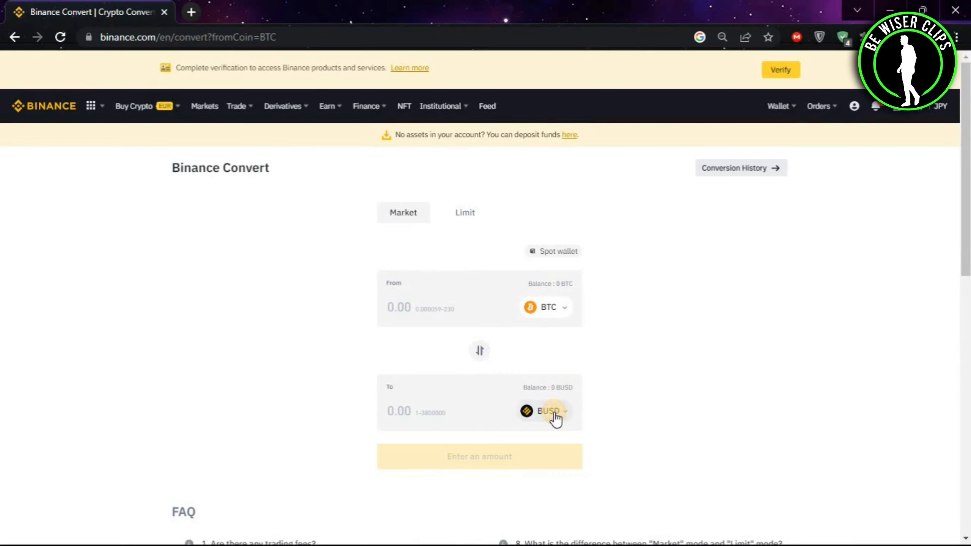
Switch the receiving currency from BUSD to NGN
click(548, 411)
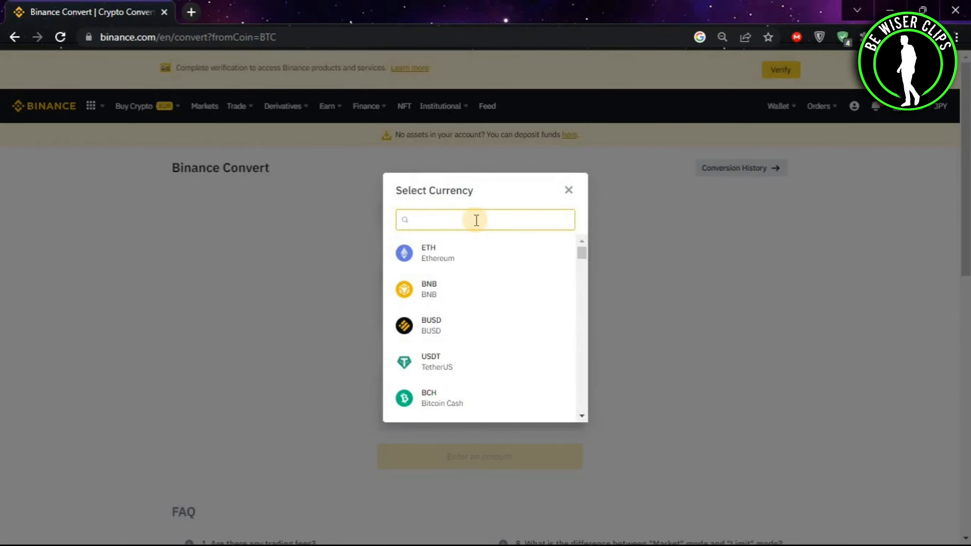
text(ngn)
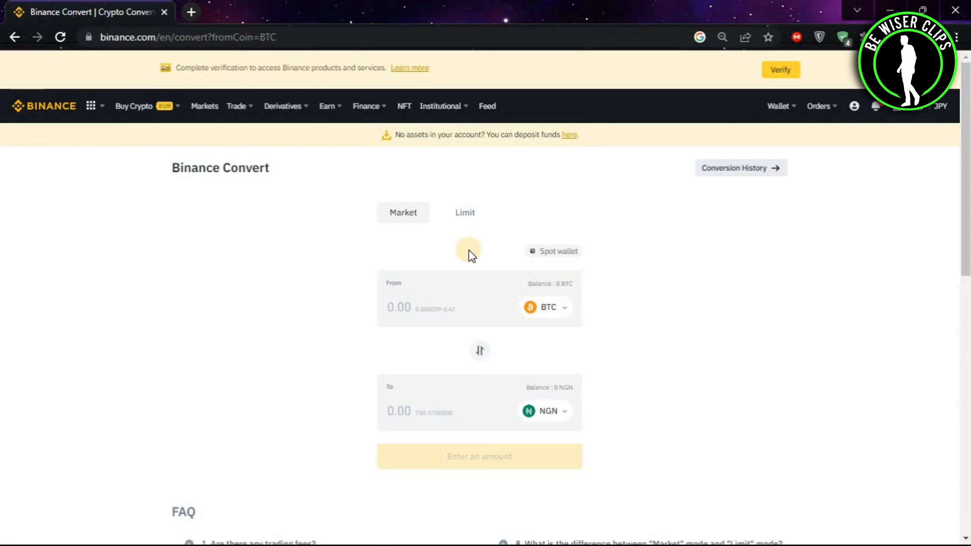
mouse_move(430, 304)
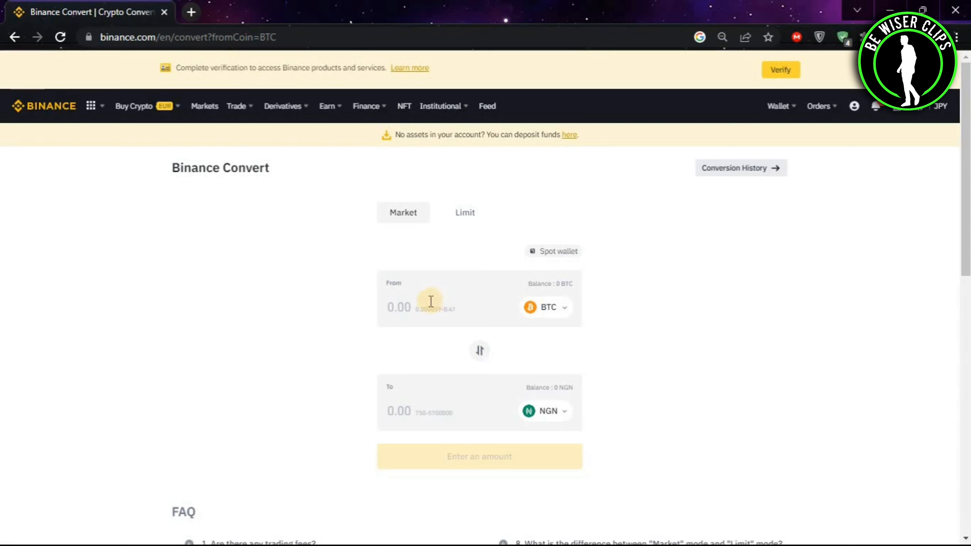
Enter 0.3 BTC as the amount and preview the conversion quote
click(430, 307)
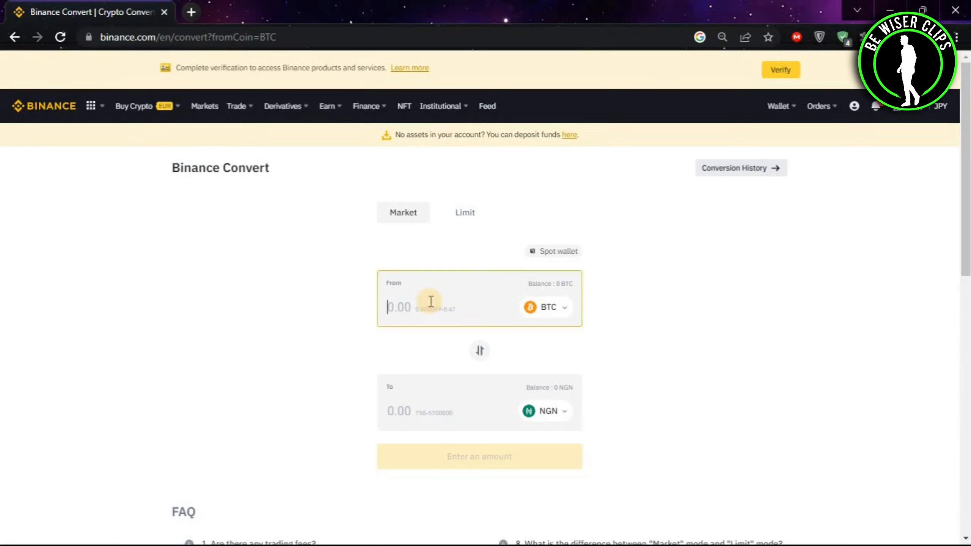
text(0.3)
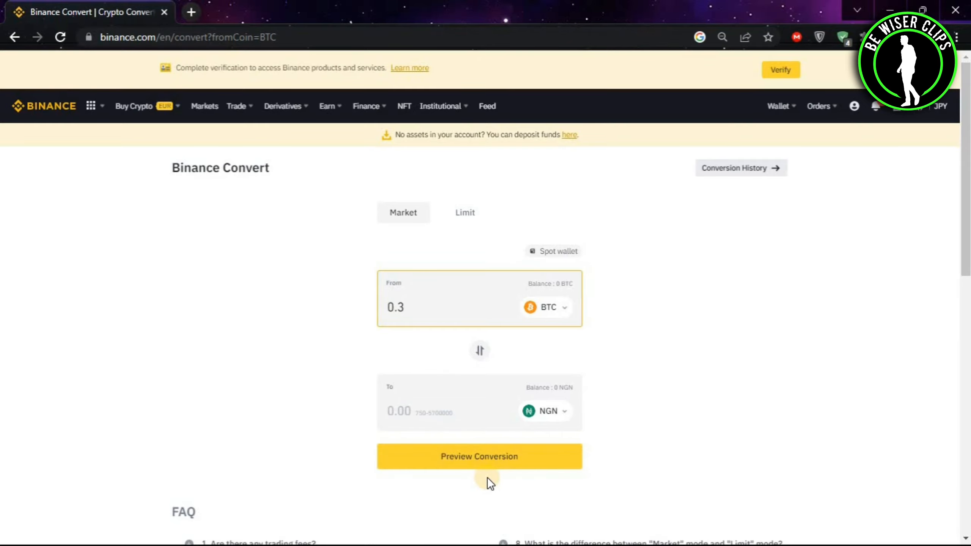
click(479, 456)
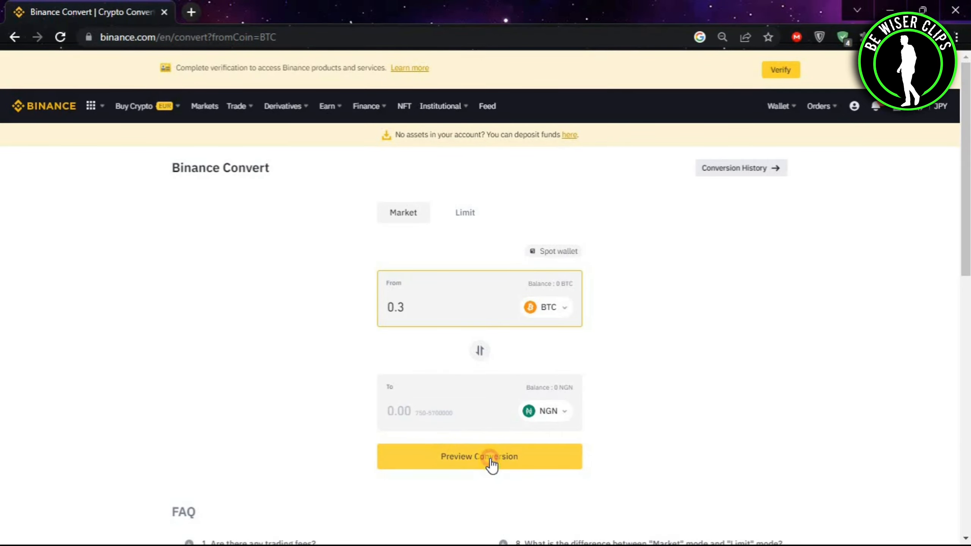
click(479, 457)
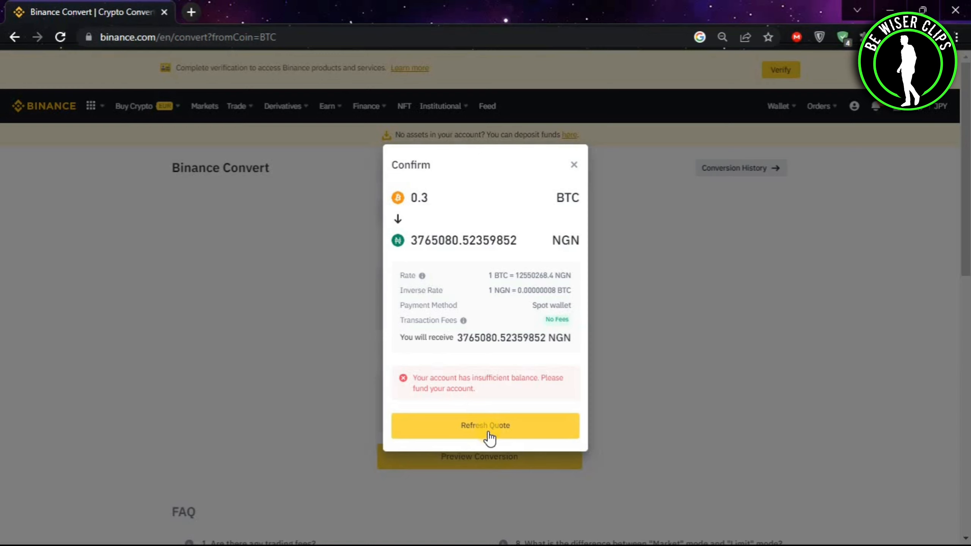
Request a refreshed 0.3 BTC to NGN quote after the insufficient-balance warning
click(573, 164)
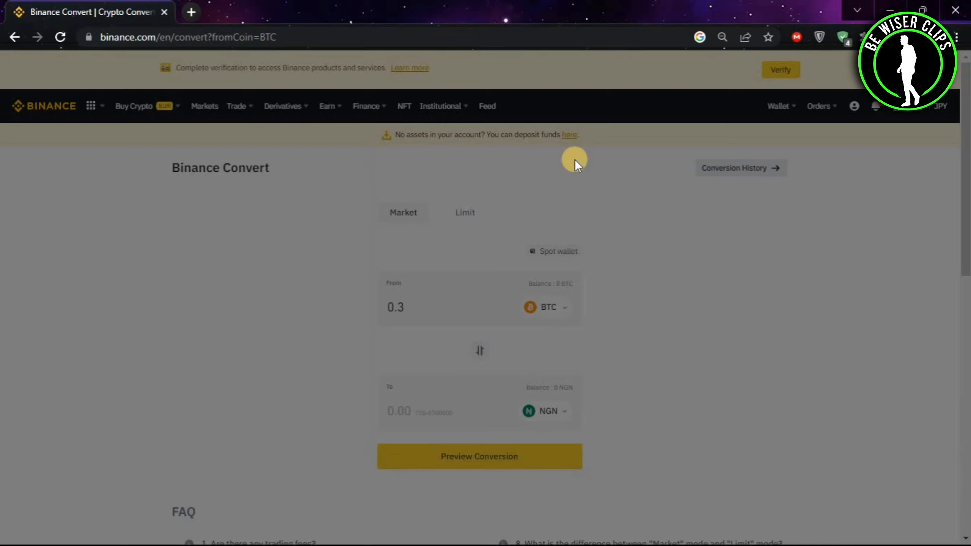